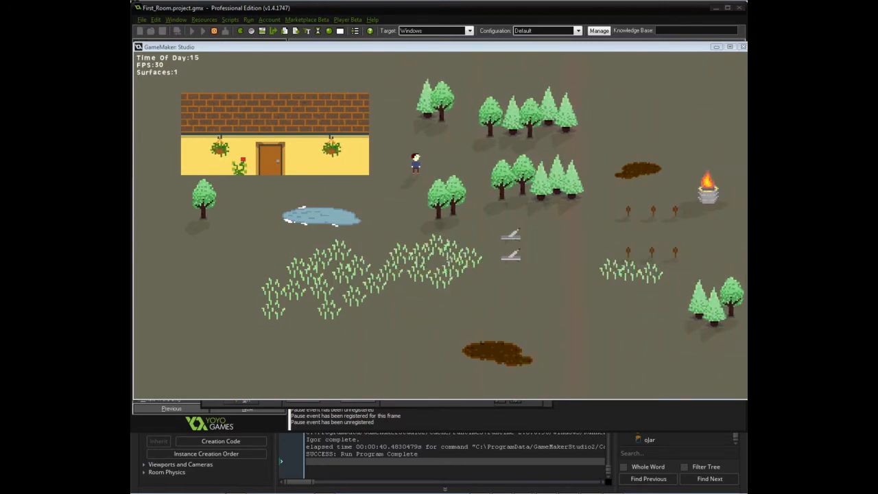
mouse_move(533, 300)
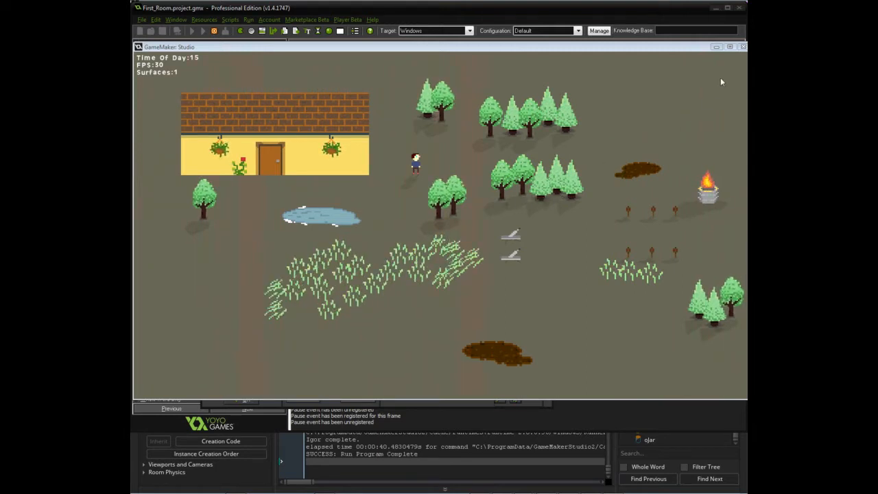
mouse_move(507, 223)
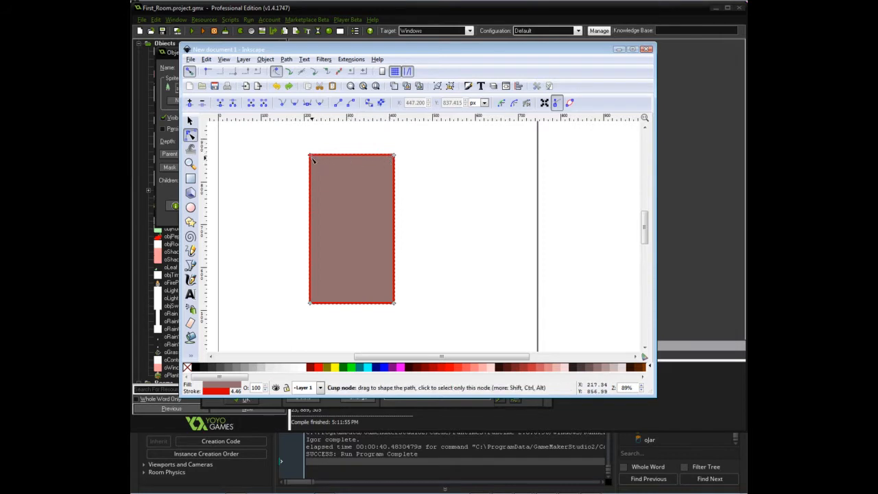
mouse_move(395, 159)
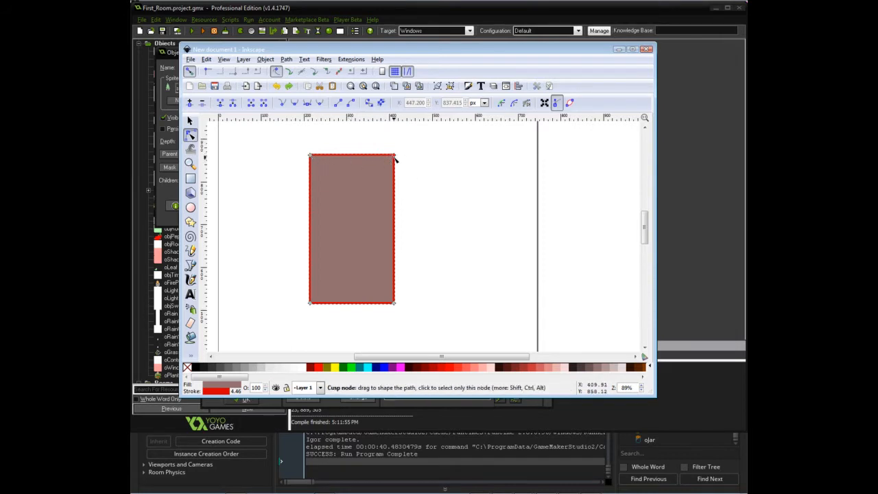
mouse_move(336, 163)
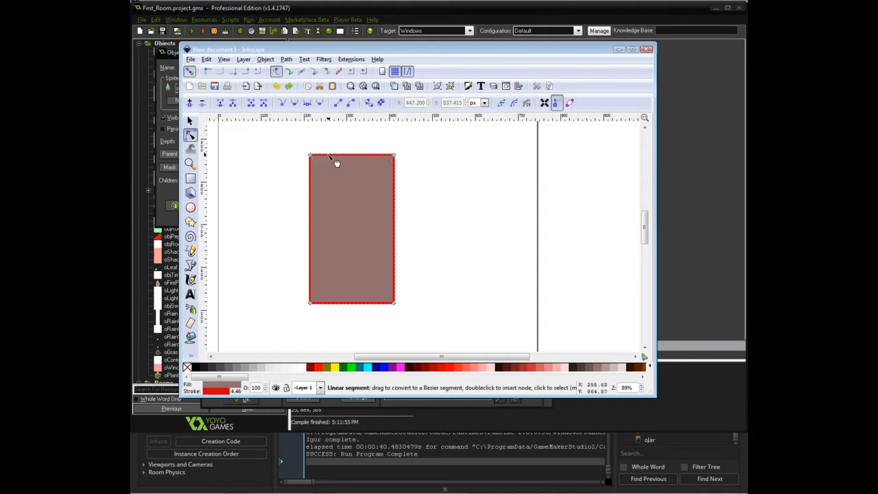
mouse_move(310, 158)
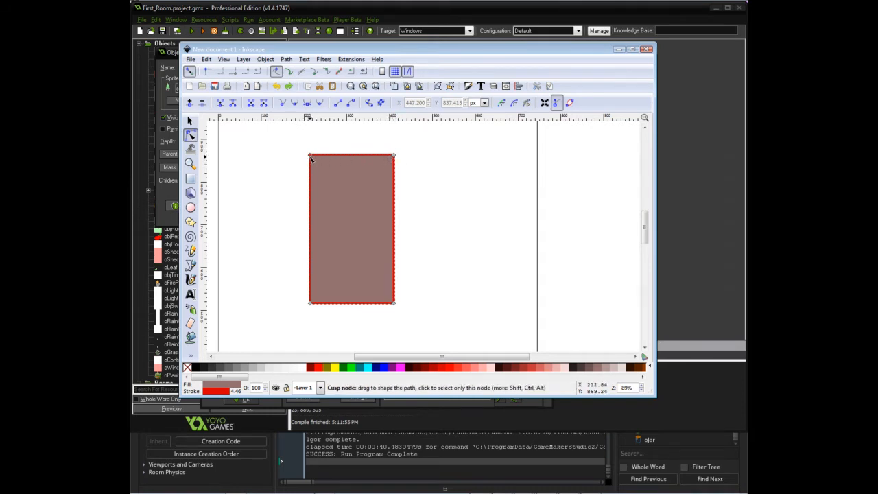
- Drag the top-left node up and the top-right node down so the top edge slopes rightward
drag(309, 157, 310, 147)
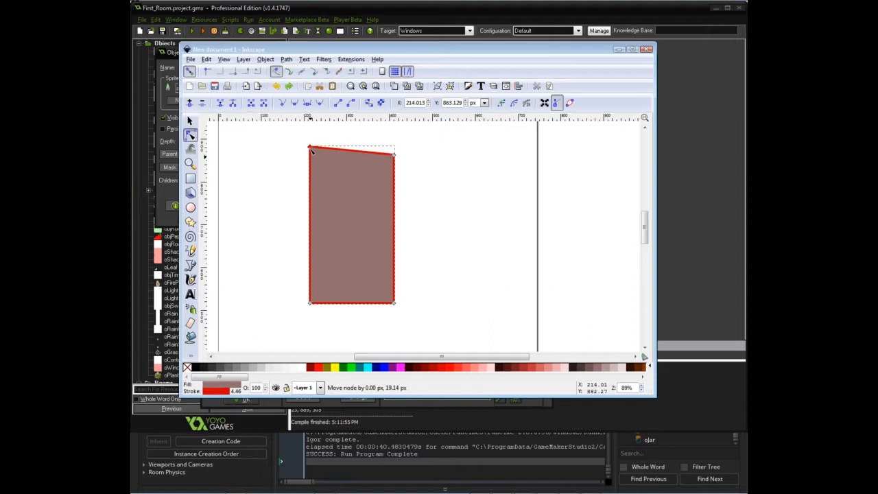
drag(394, 147, 395, 167)
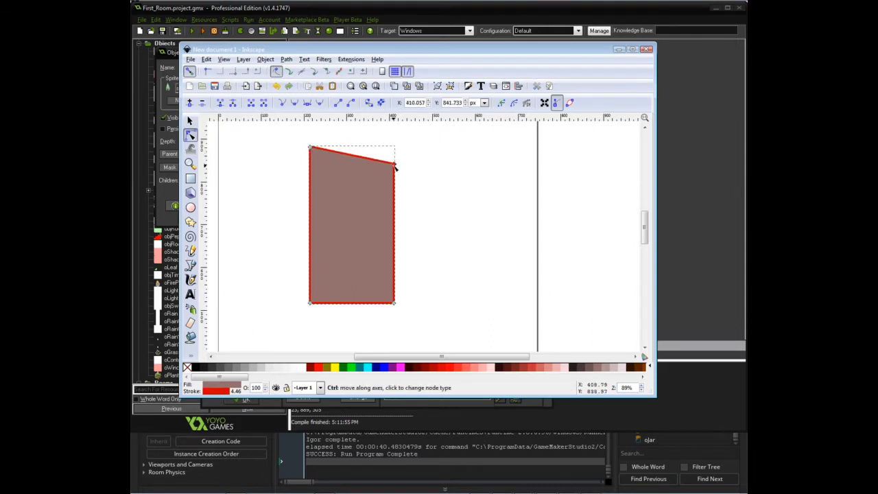
click(391, 163)
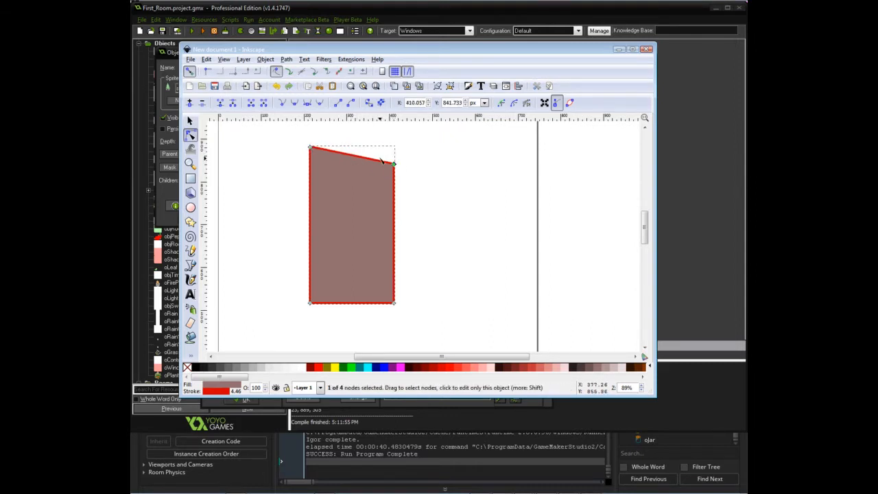
mouse_move(324, 155)
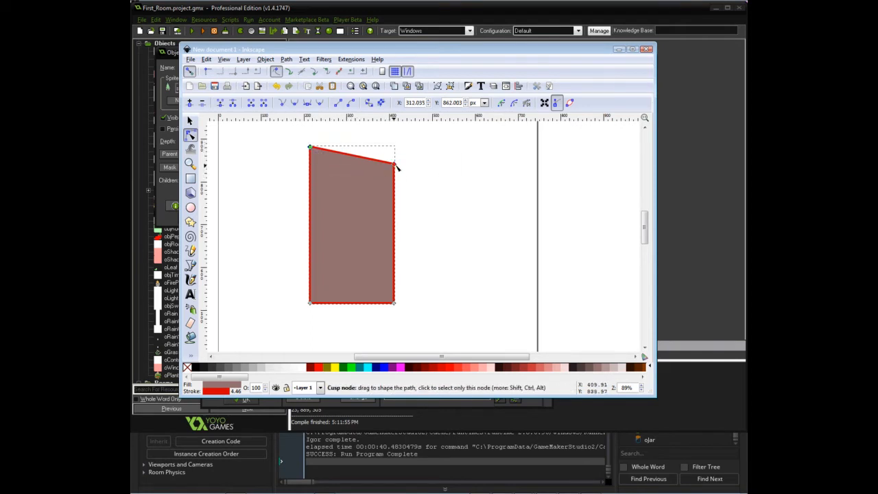
click(191, 252)
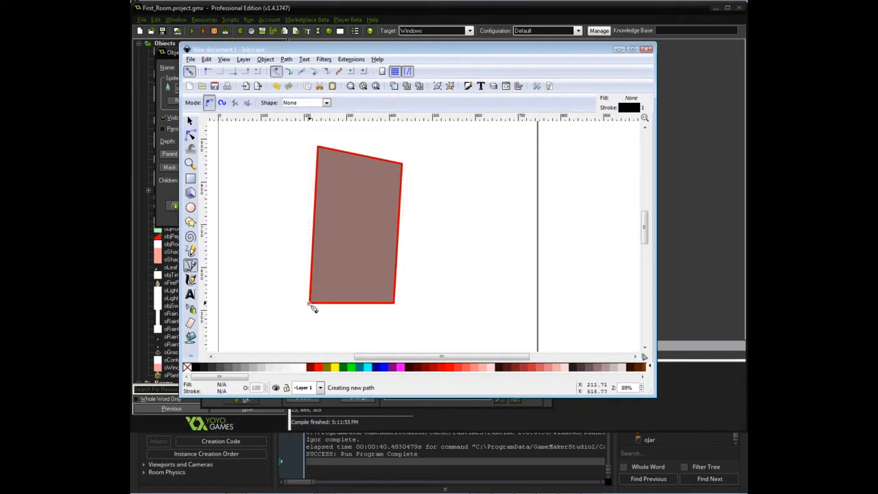
- Draw a Bezier curve rising from the shape's bottom, finish it, then bend its left segment
drag(308, 304, 379, 274)
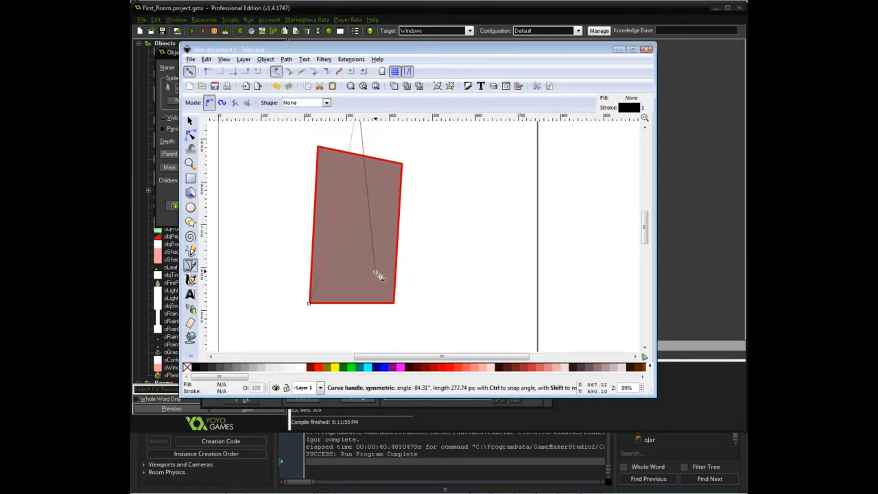
key(Escape)
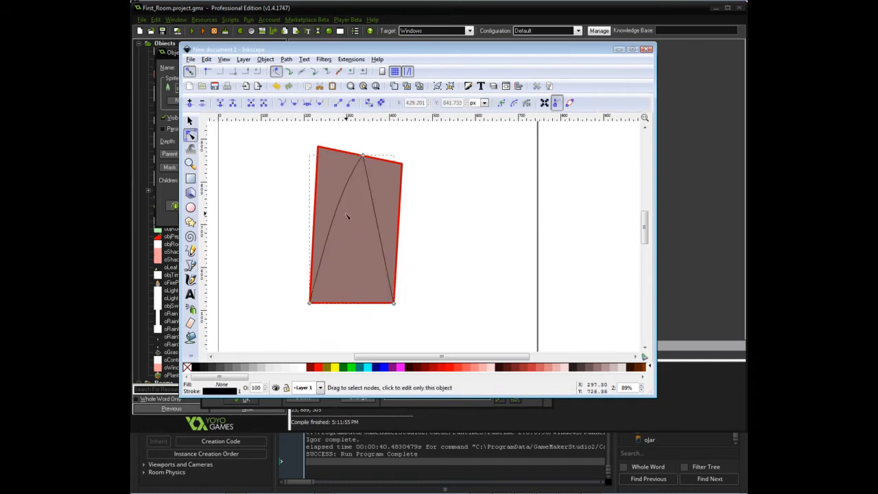
mouse_move(341, 208)
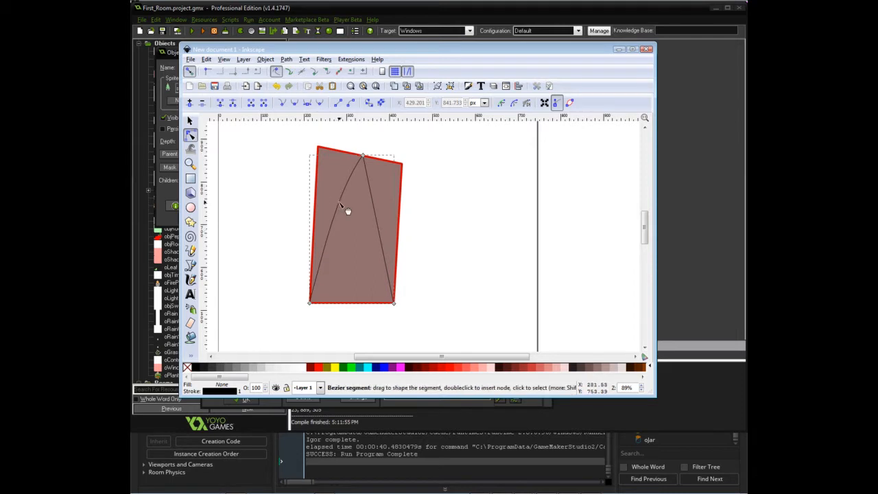
drag(346, 211, 386, 239)
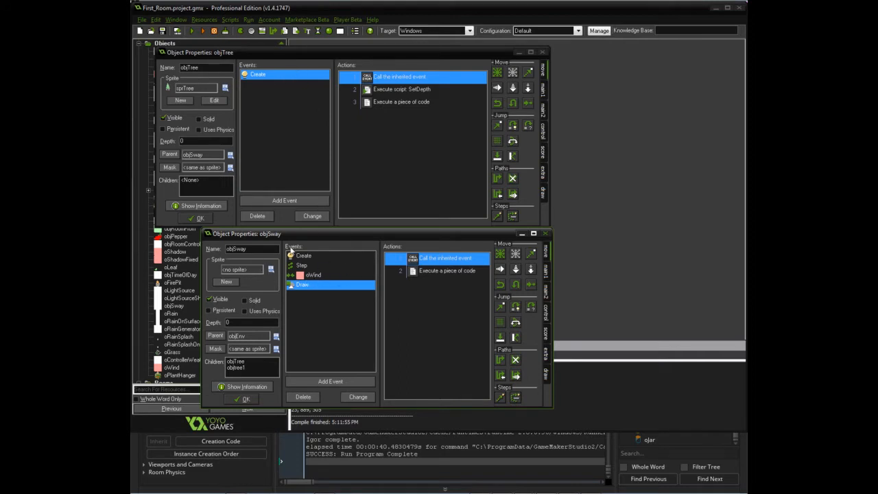
mouse_move(316, 258)
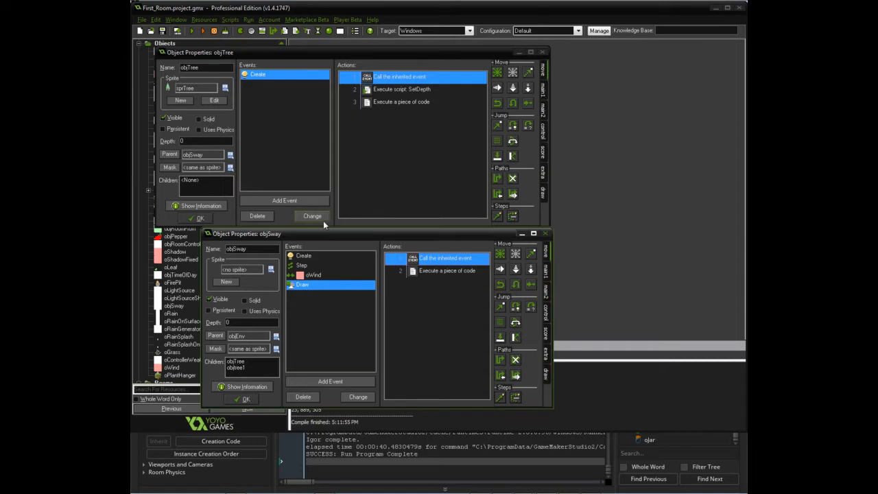
- Switch between objSway's Create and Step events to view their action lists
click(303, 256)
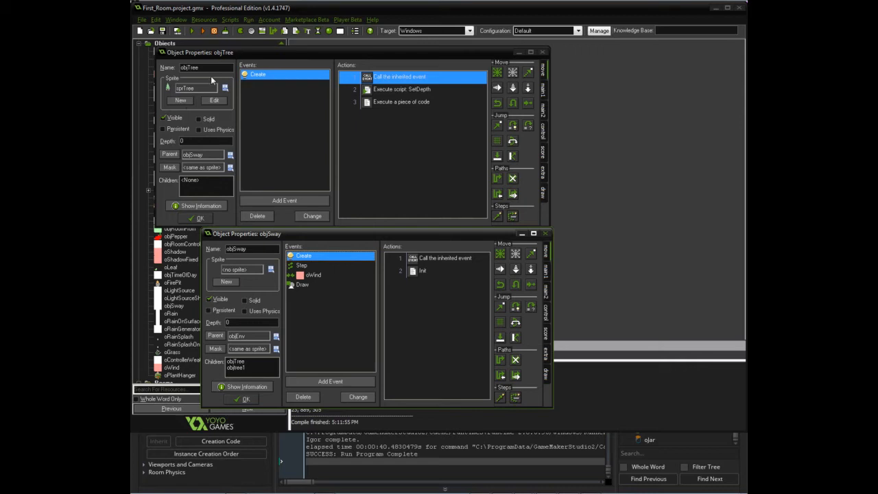
mouse_move(170, 160)
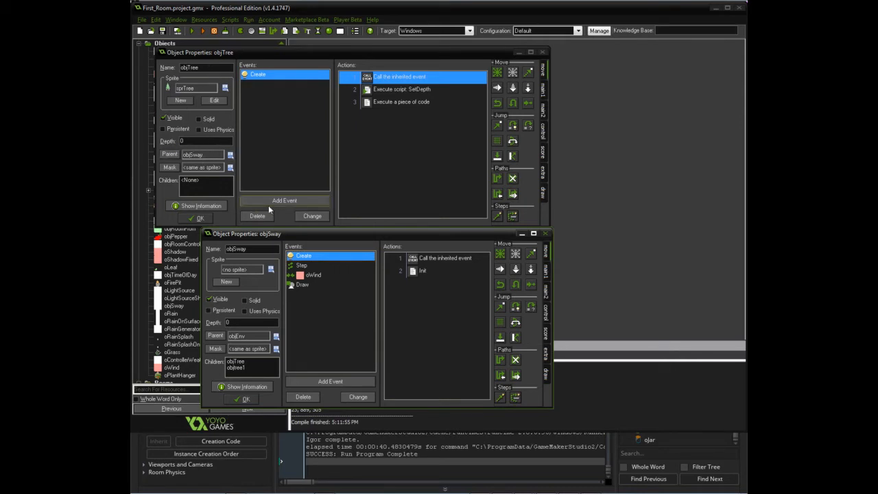
mouse_move(266, 191)
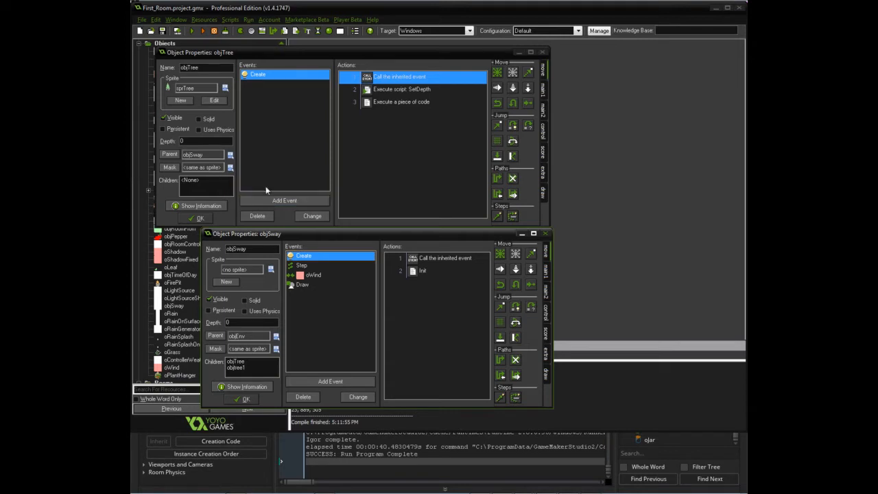
mouse_move(219, 162)
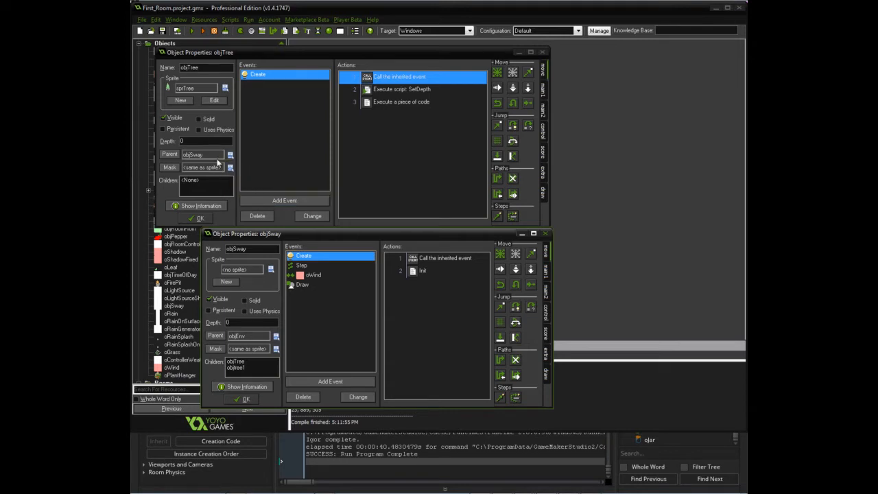
mouse_move(277, 314)
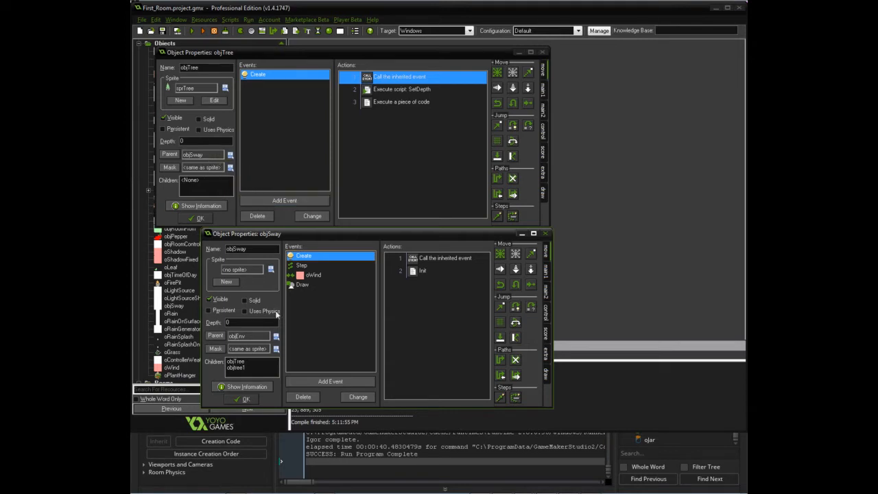
mouse_move(277, 296)
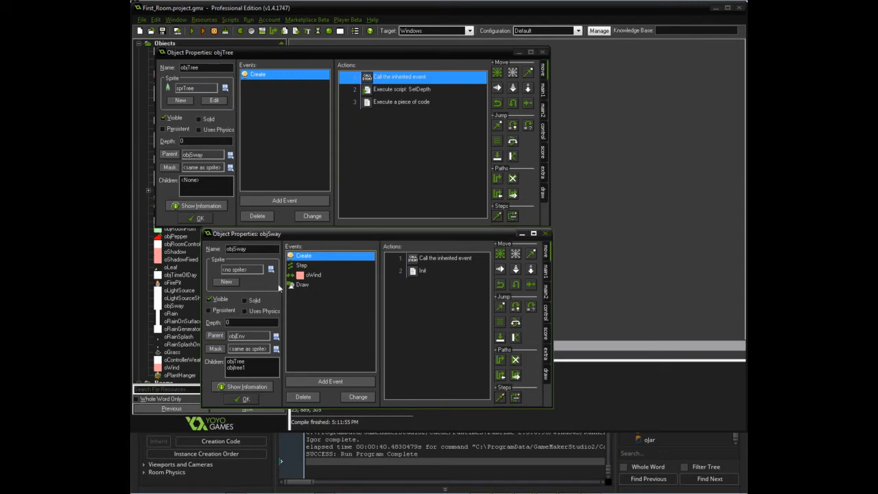
mouse_move(238, 130)
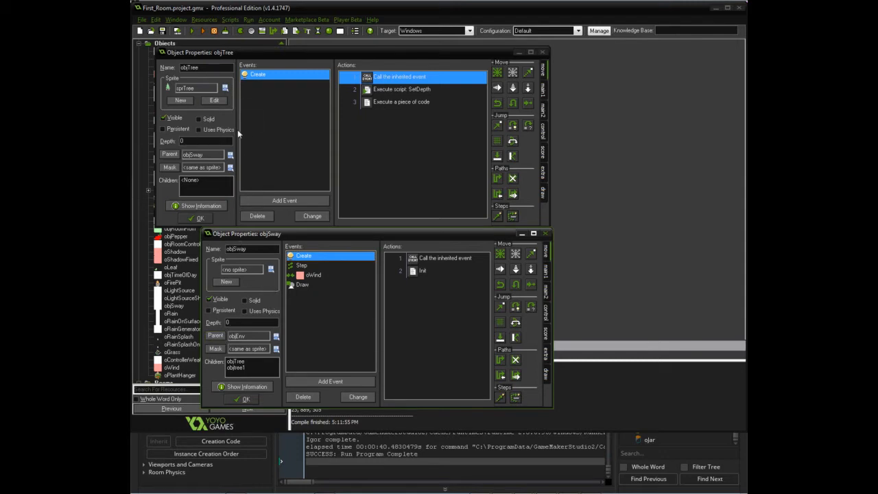
mouse_move(293, 374)
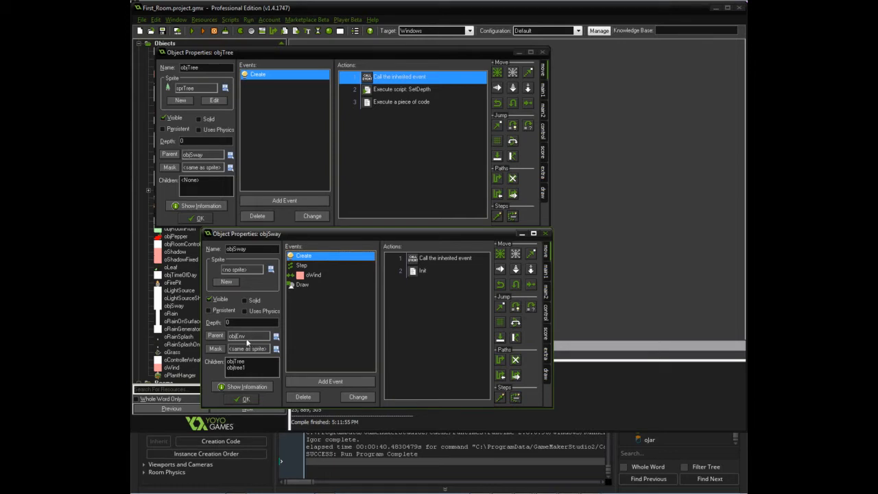
mouse_move(266, 342)
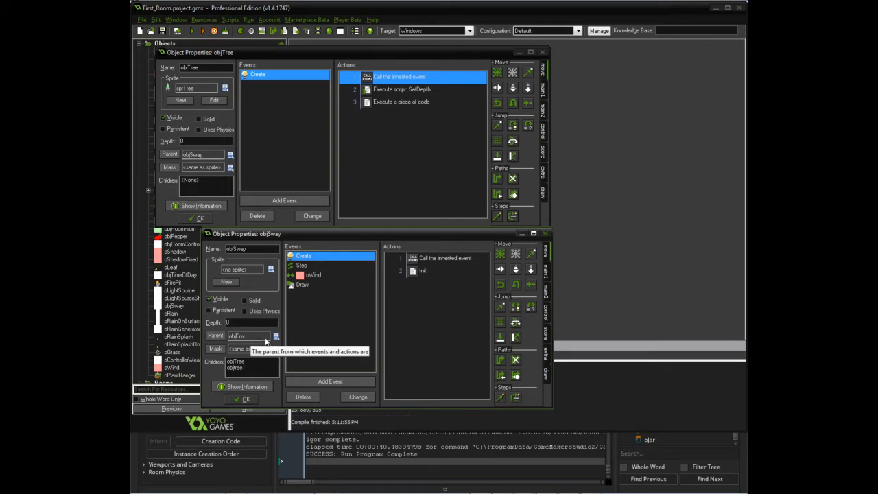
mouse_move(259, 338)
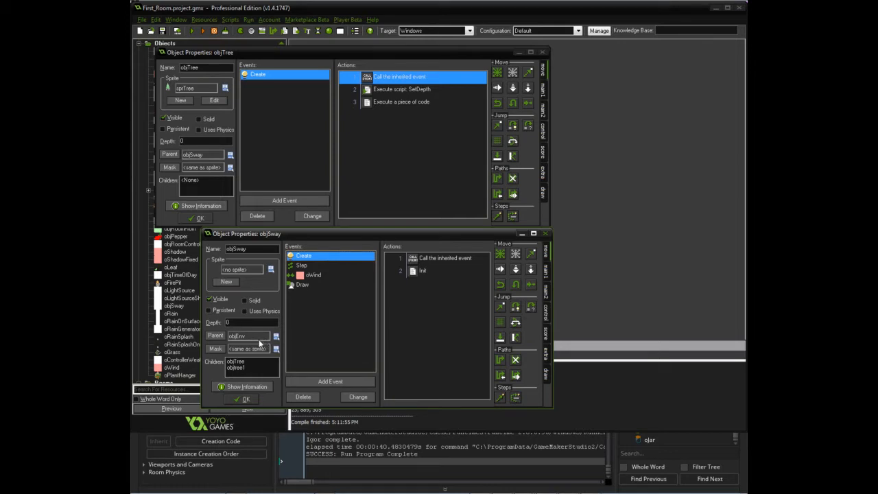
mouse_move(346, 310)
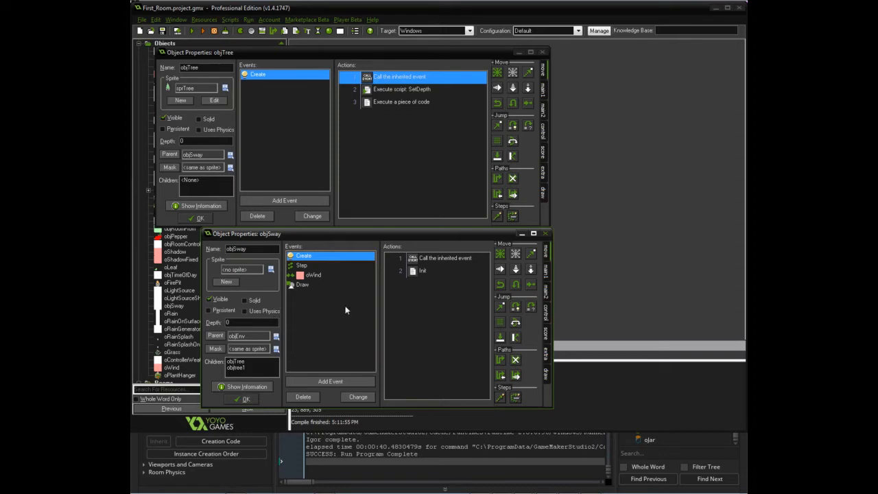
mouse_move(312, 287)
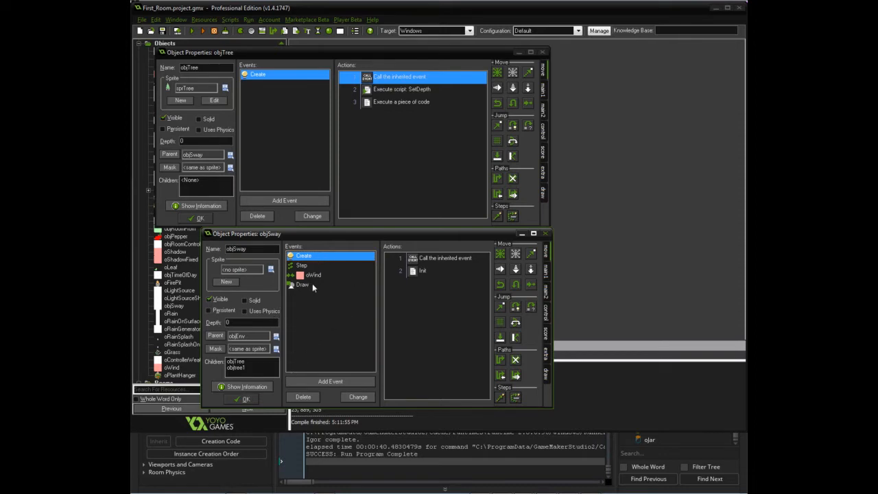
click(304, 255)
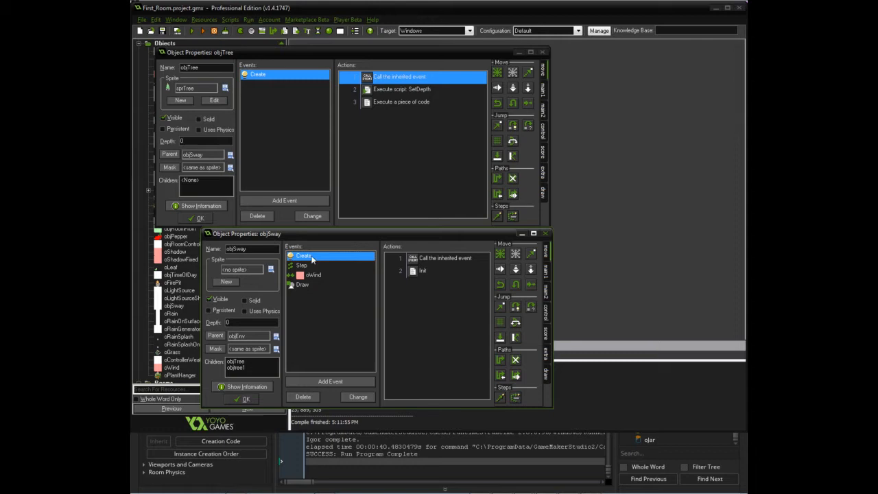
click(302, 265)
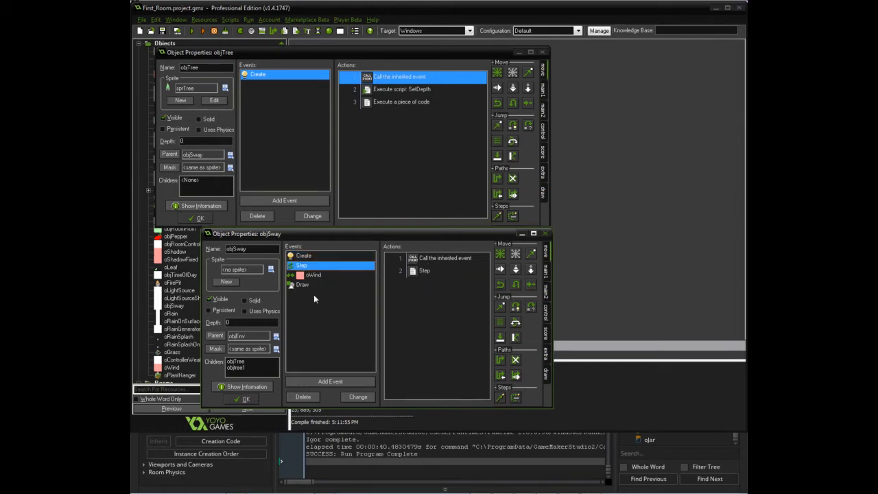
click(312, 276)
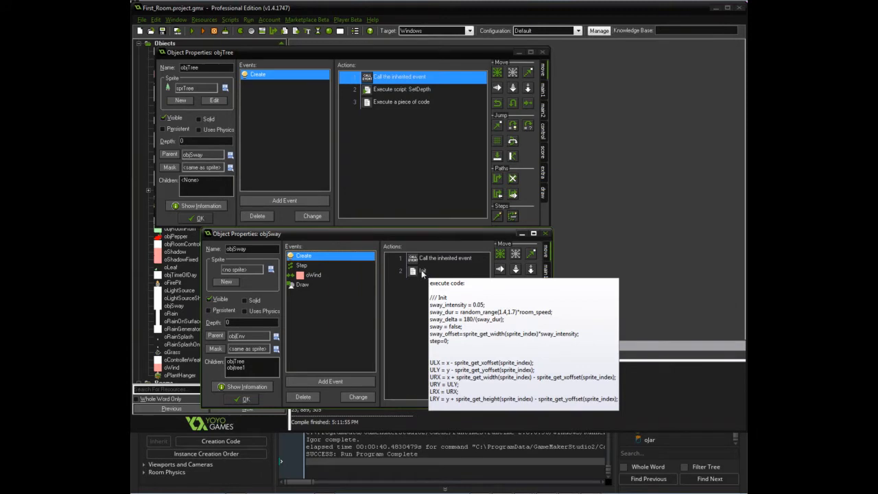
- Open the 'Init' Execute Code action of objSway's Create event in the code editor
double_click(422, 271)
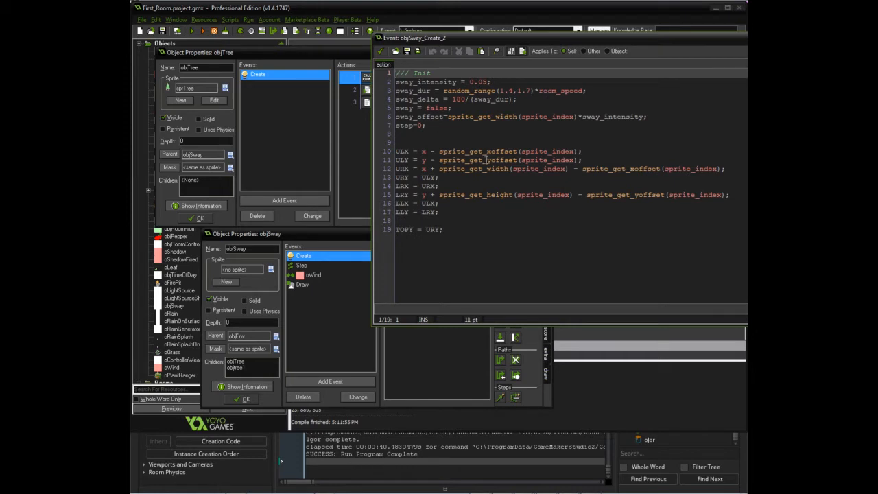
mouse_move(478, 122)
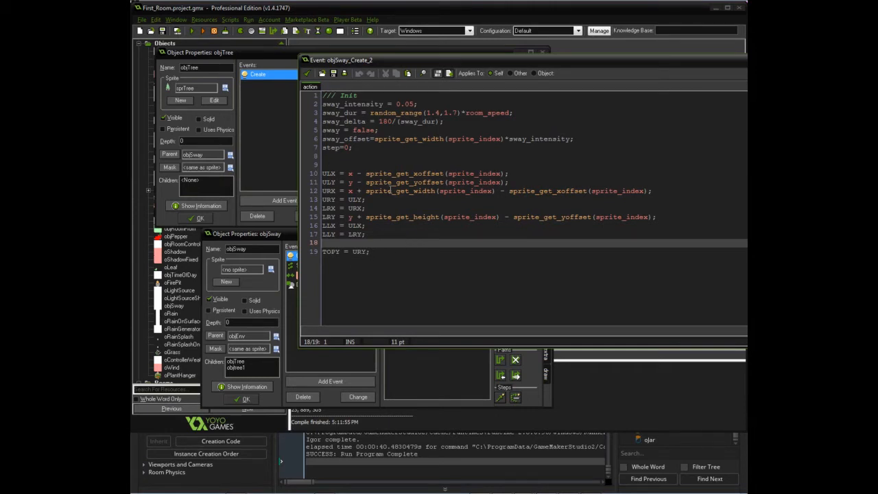
- Highlight sprite_get_yoffset and sprite_get_width in the Init code, then clear the highlight
double_click(393, 173)
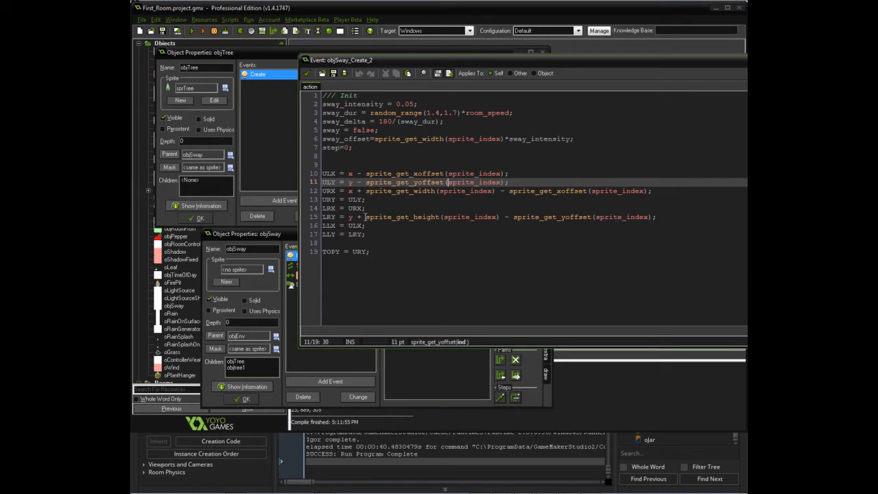
mouse_move(486, 244)
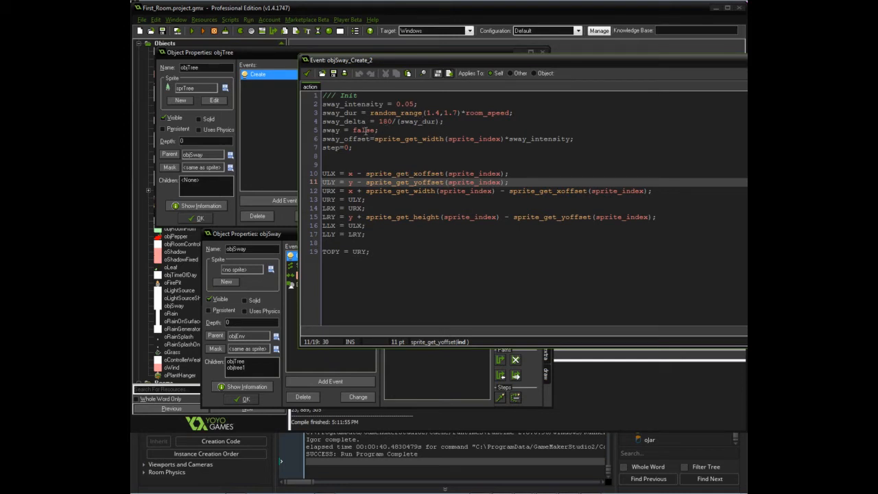
mouse_move(364, 138)
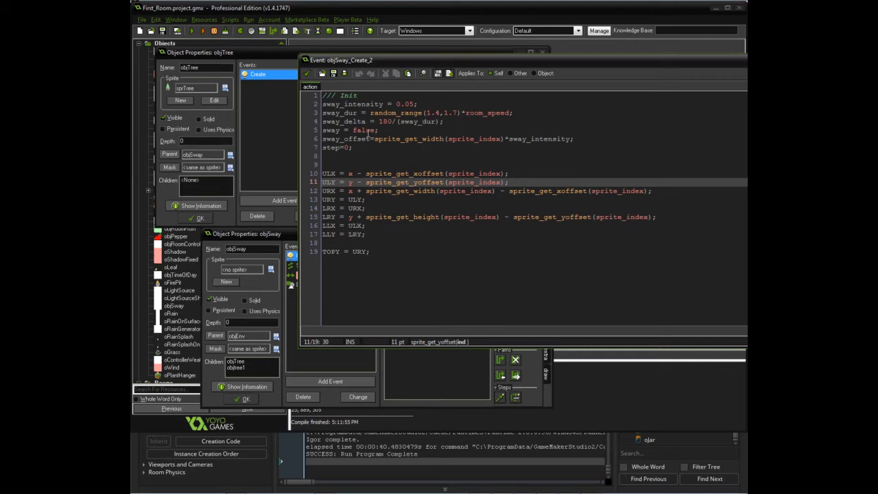
mouse_move(362, 122)
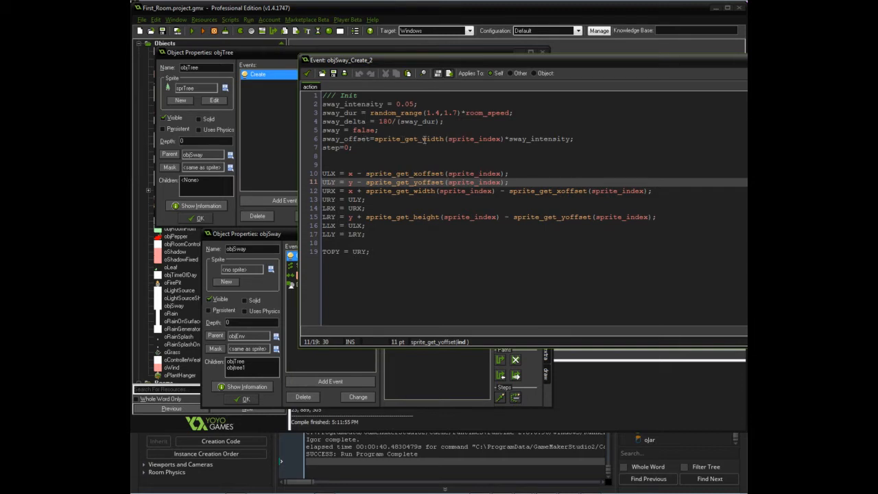
double_click(429, 139)
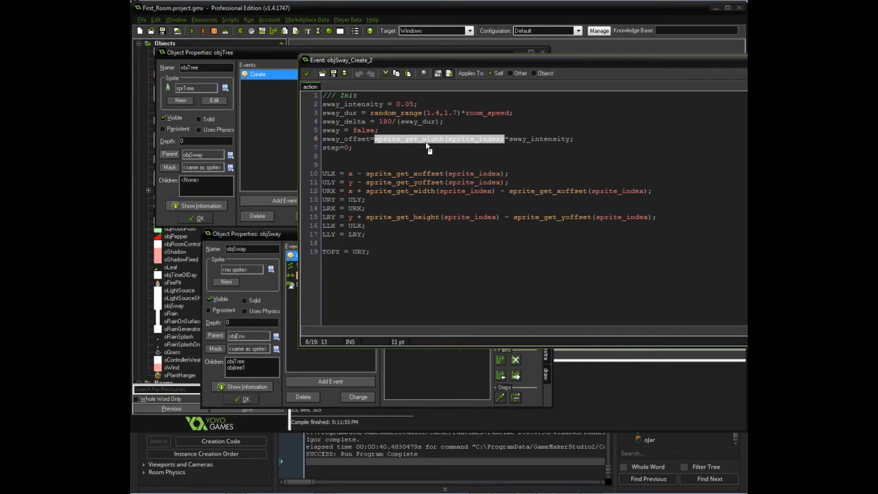
click(540, 144)
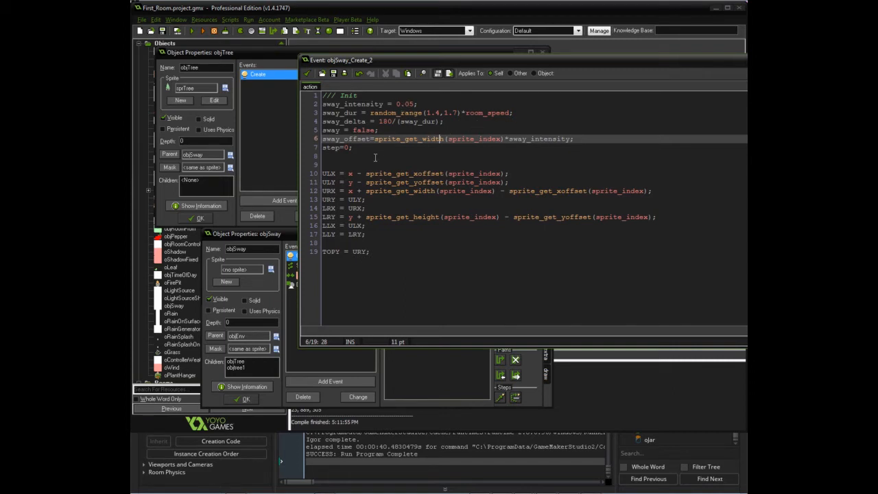
mouse_move(543, 153)
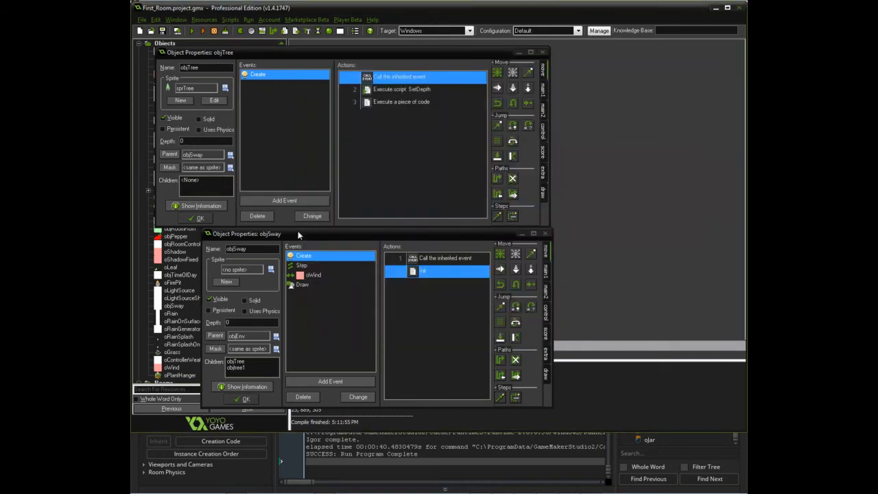
- Open objSway's Step event code, then reopen the Create event's Init code beside it
click(302, 264)
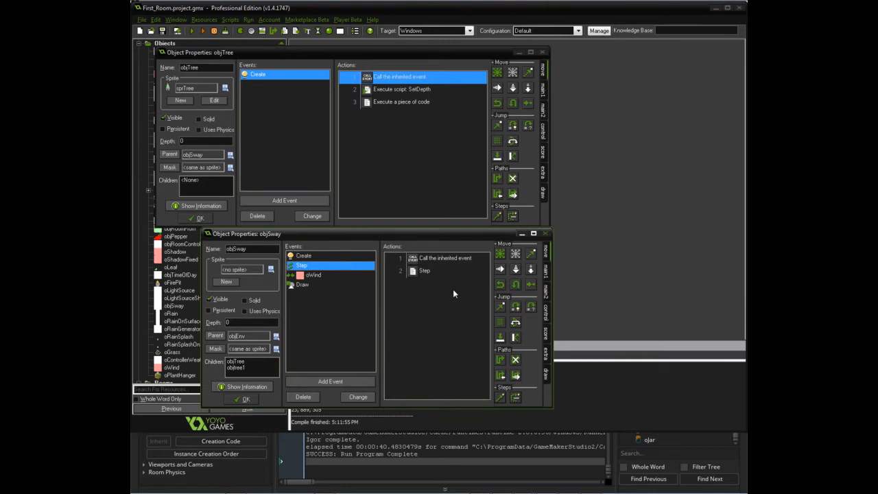
mouse_move(421, 263)
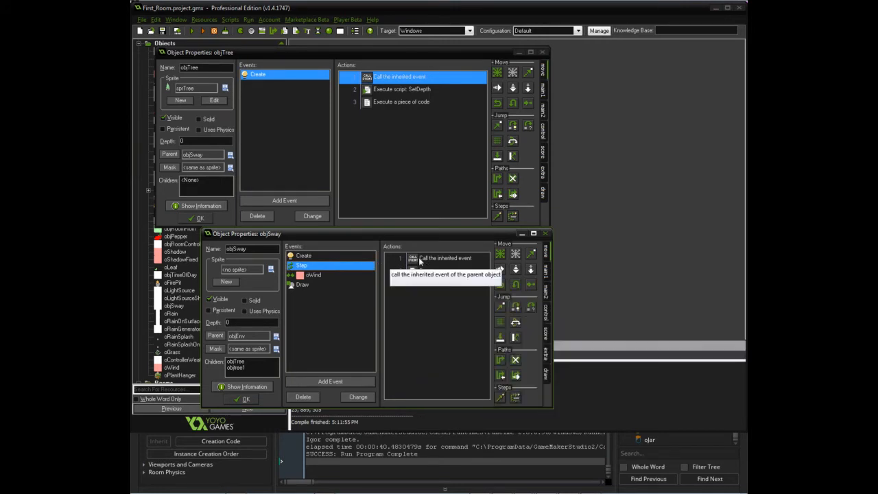
double_click(446, 259)
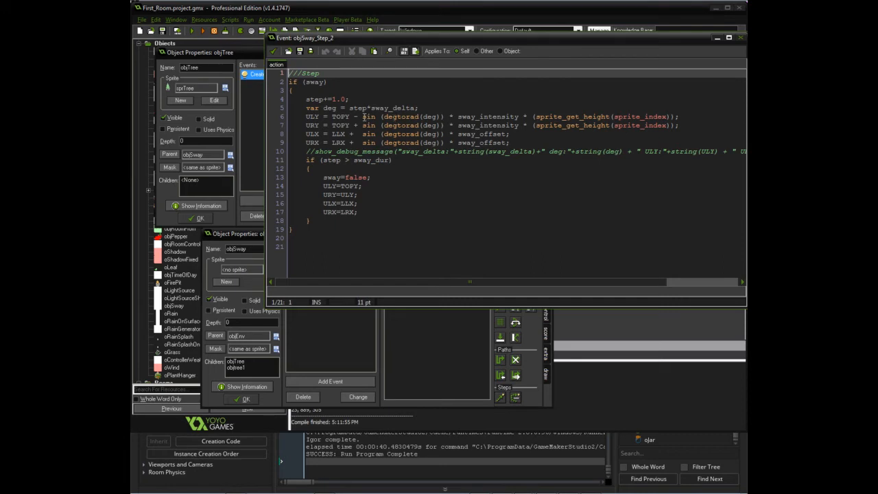
mouse_move(319, 107)
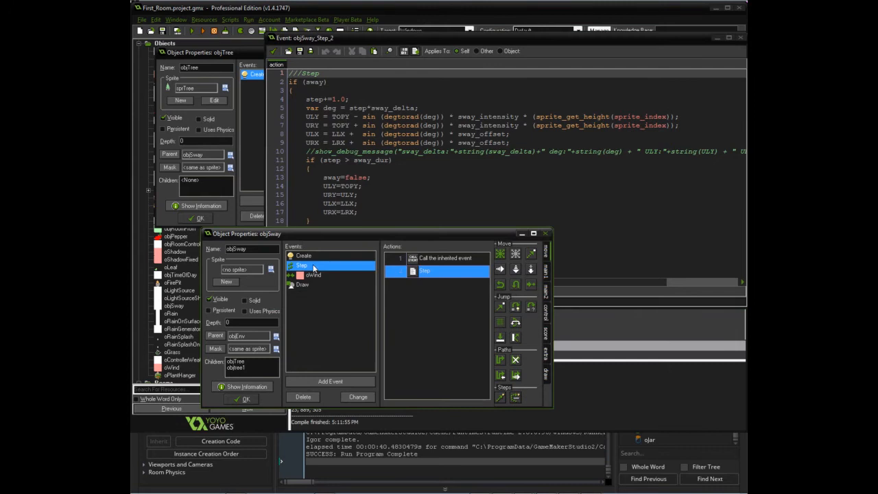
double_click(303, 255)
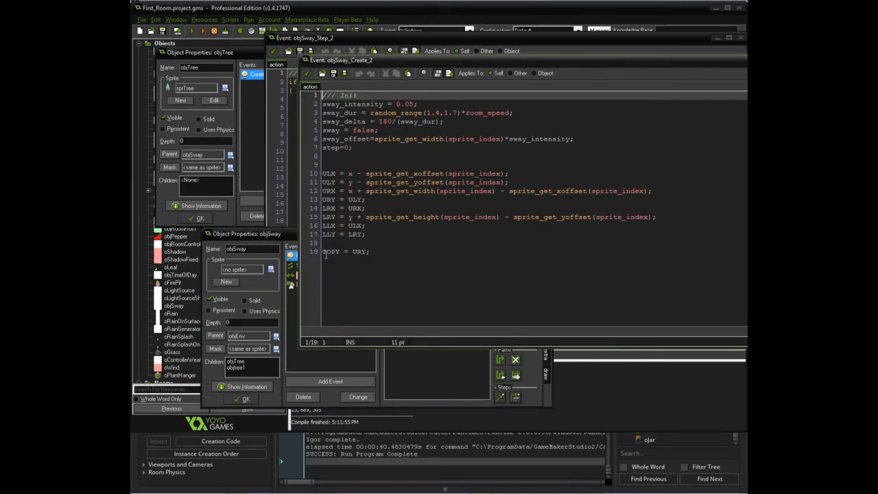
mouse_move(524, 232)
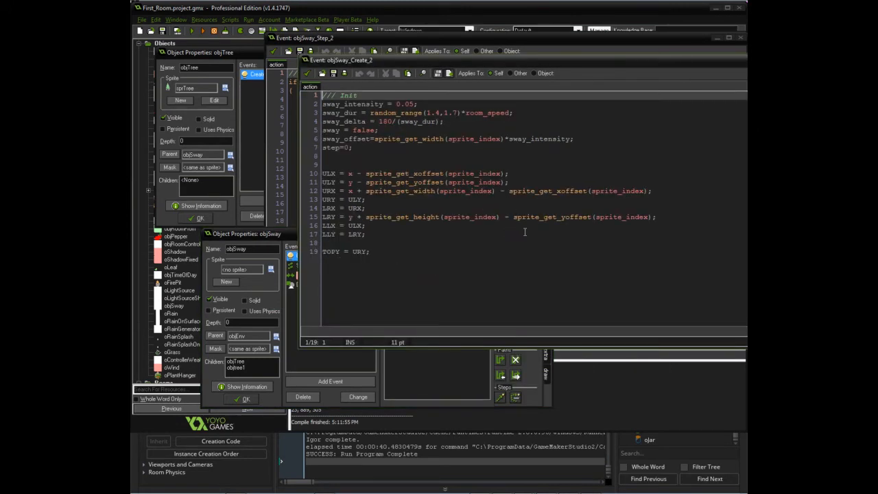
mouse_move(518, 238)
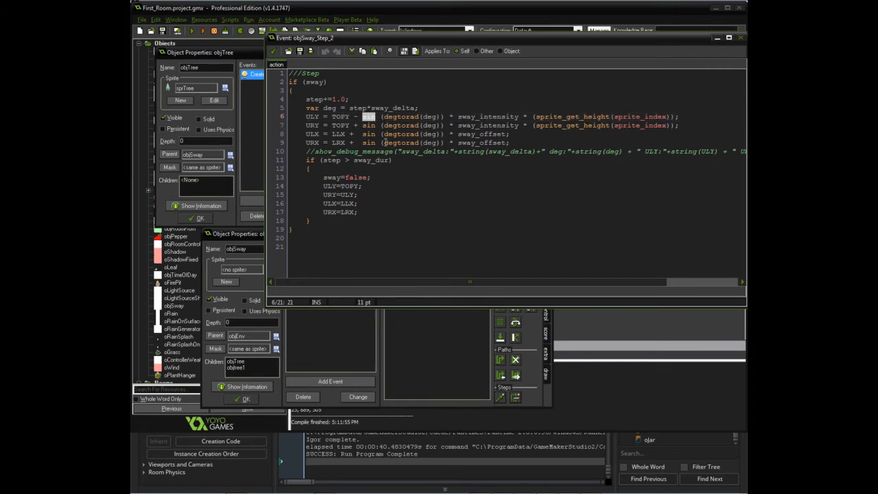
mouse_move(363, 127)
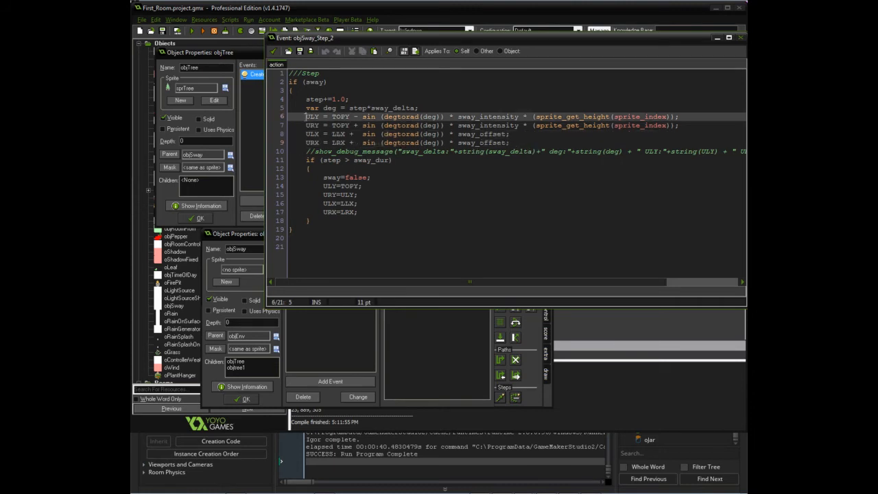
- Bring objSway's Object Properties up from objTree's parent button, showing its Create actions
click(687, 125)
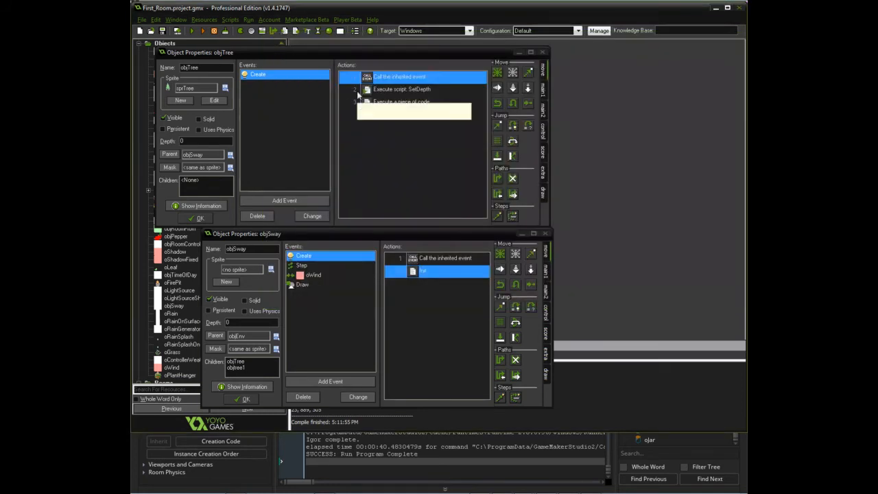
- Read objSway's oWind code setting random sway values, then show the Draw event's actions
click(312, 275)
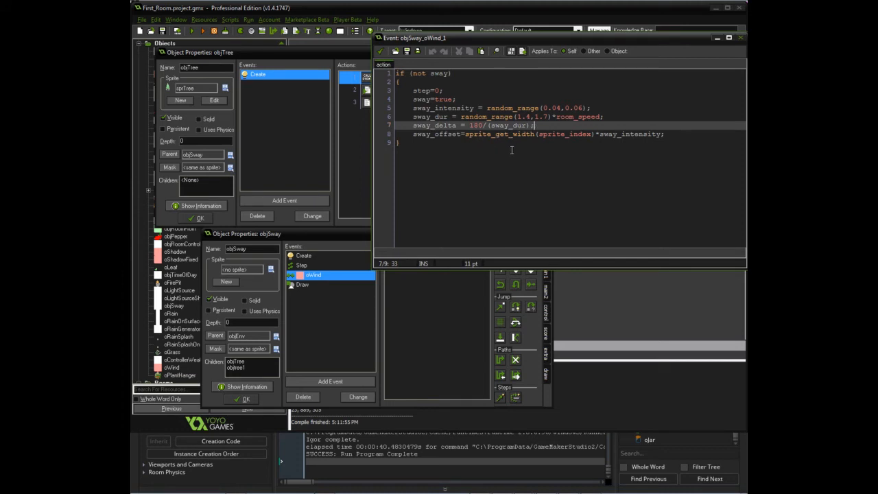
mouse_move(437, 144)
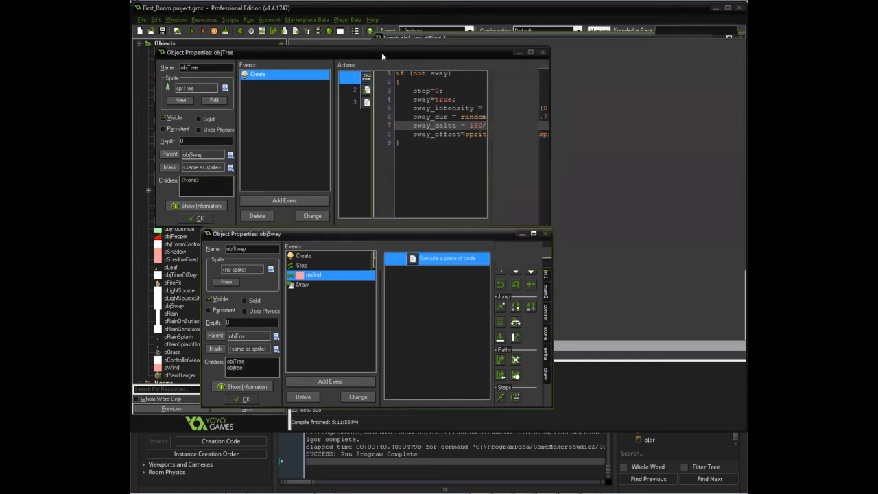
click(301, 284)
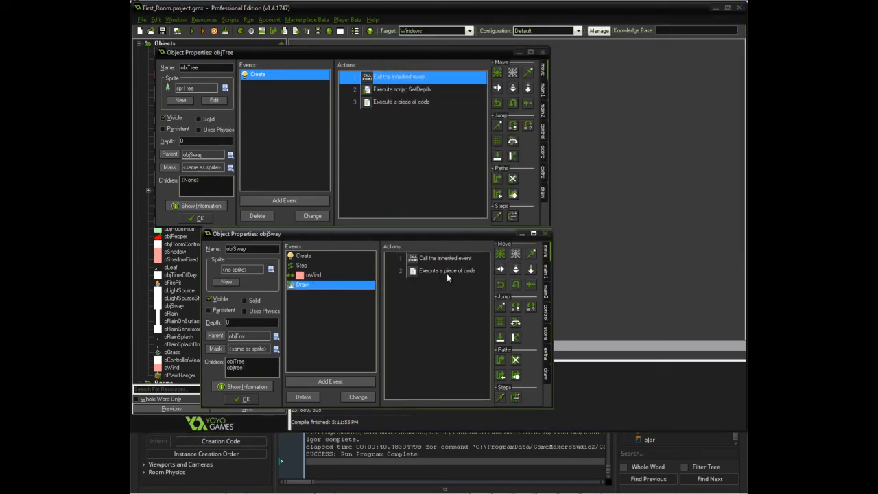
- Open objSway's Draw code with its draw_sprite_pos call on the four sprite corners
double_click(445, 270)
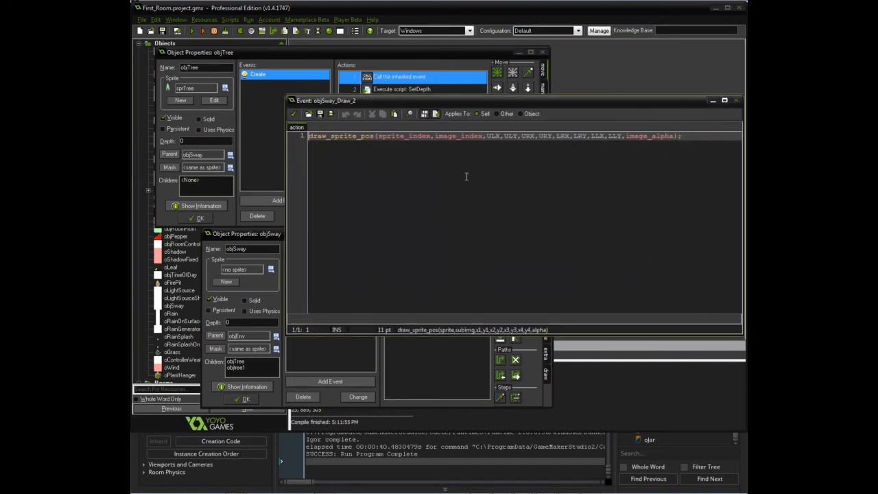
mouse_move(507, 216)
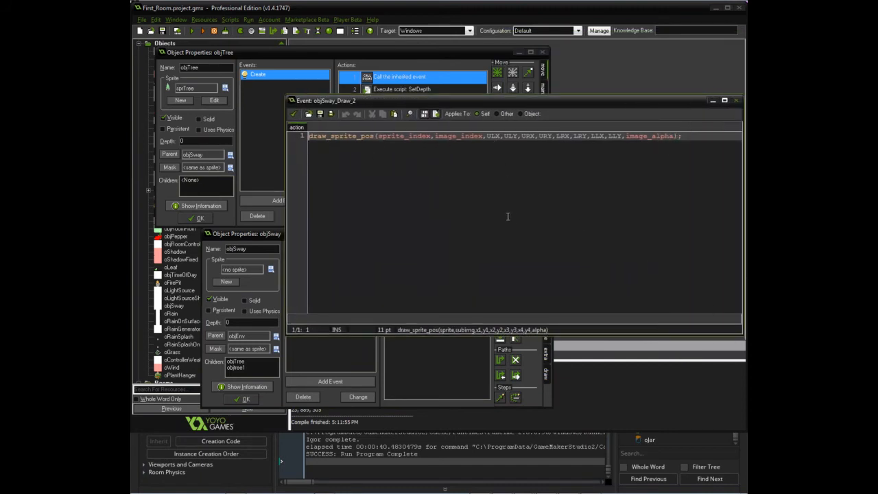
mouse_move(441, 216)
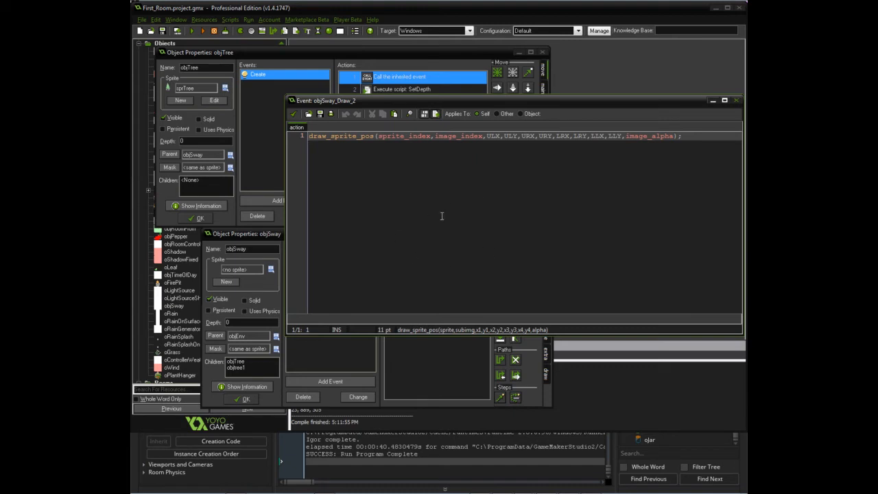
mouse_move(382, 198)
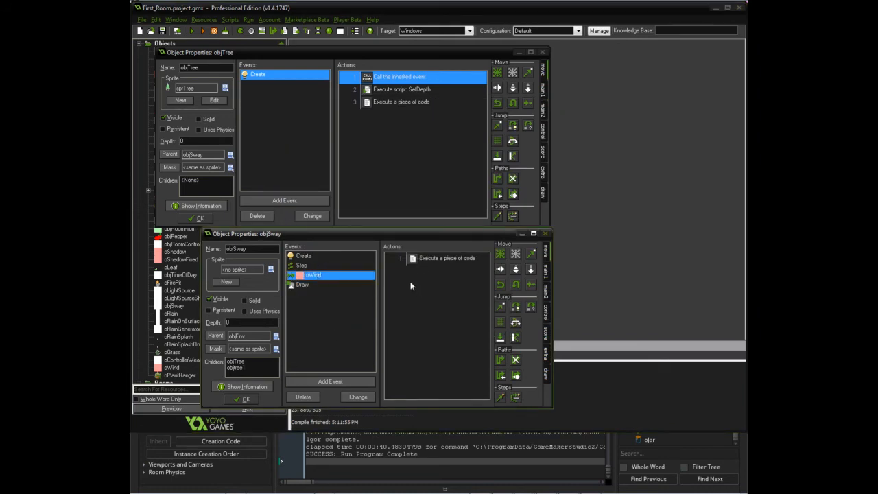
mouse_move(389, 312)
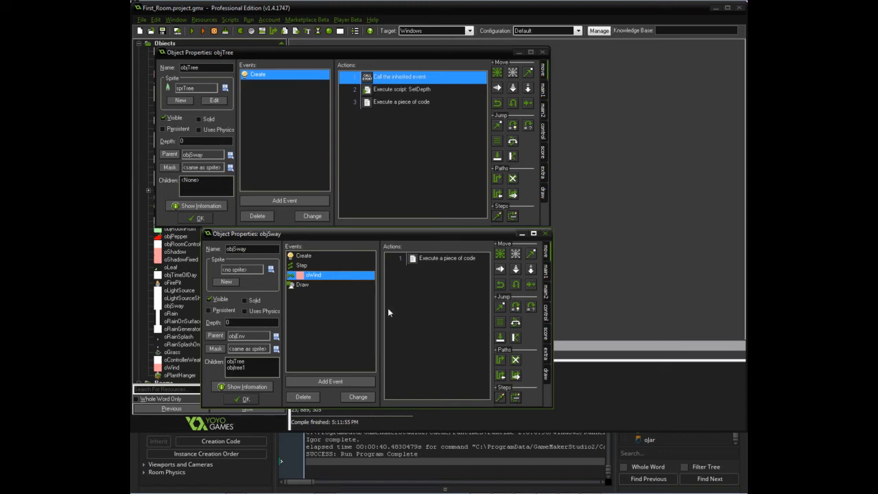
mouse_move(336, 270)
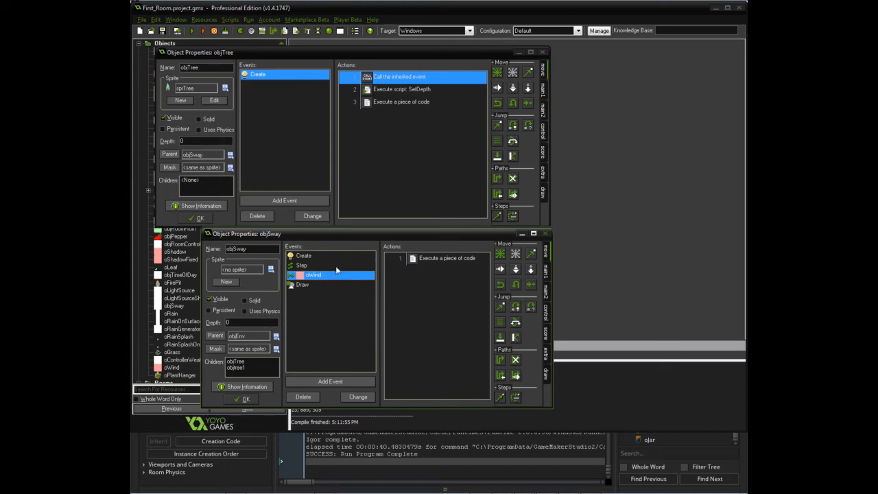
- Show objSway's Step event actions, then close its properties with OK
click(301, 265)
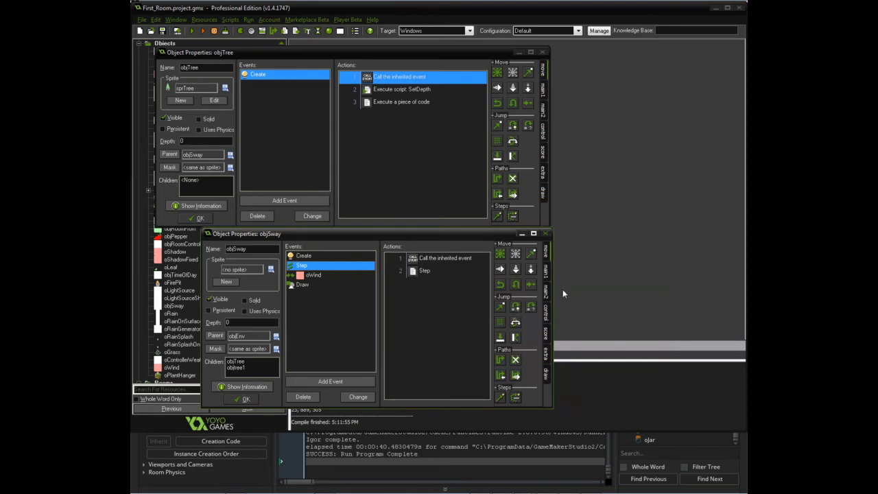
mouse_move(344, 301)
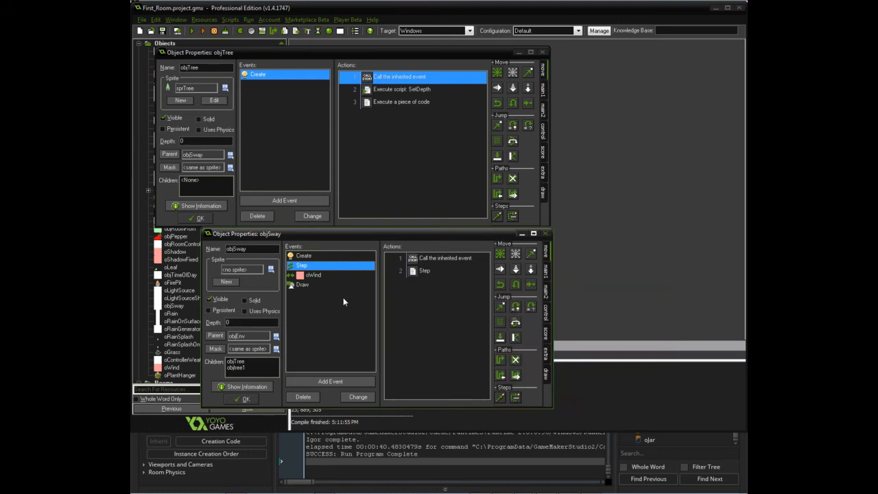
mouse_move(461, 250)
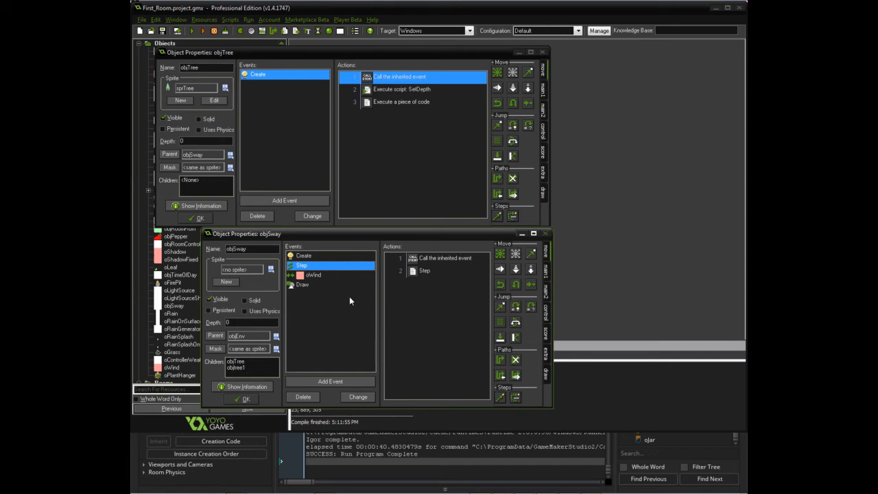
mouse_move(345, 288)
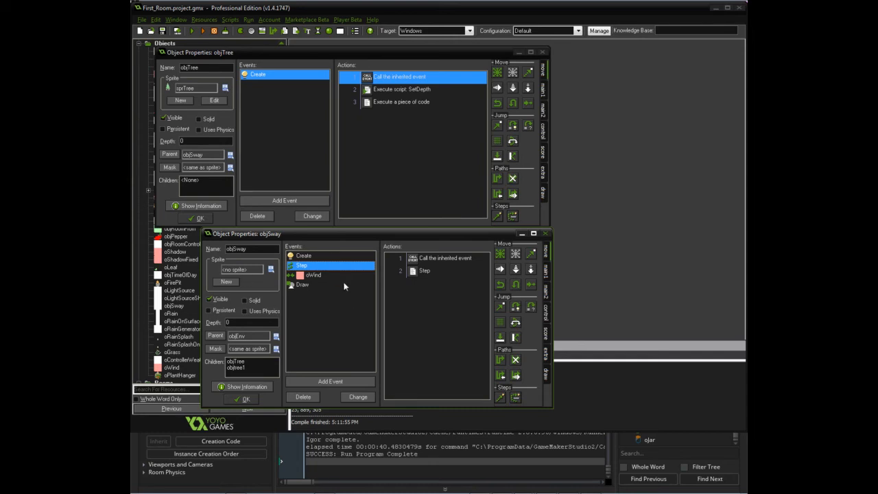
mouse_move(364, 299)
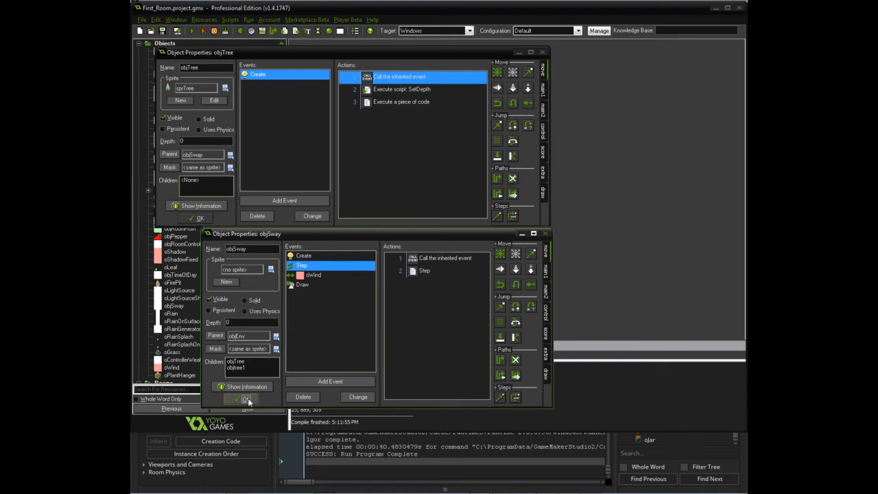
click(242, 399)
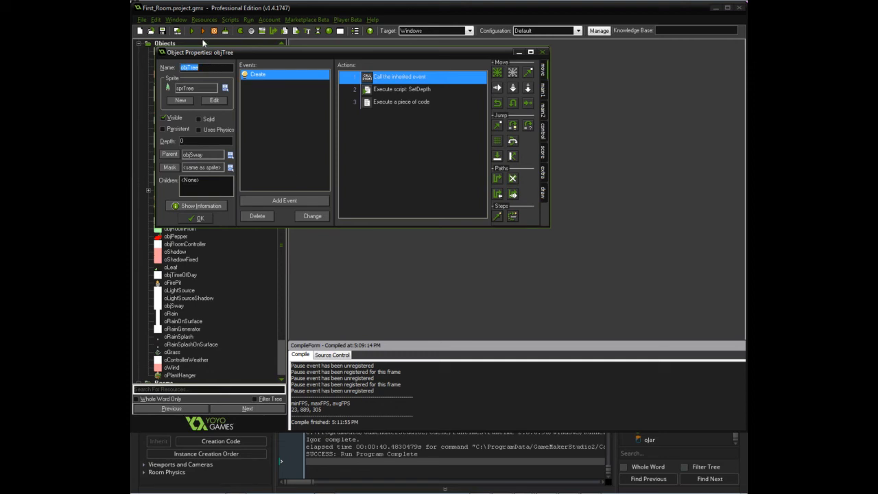
mouse_move(214, 55)
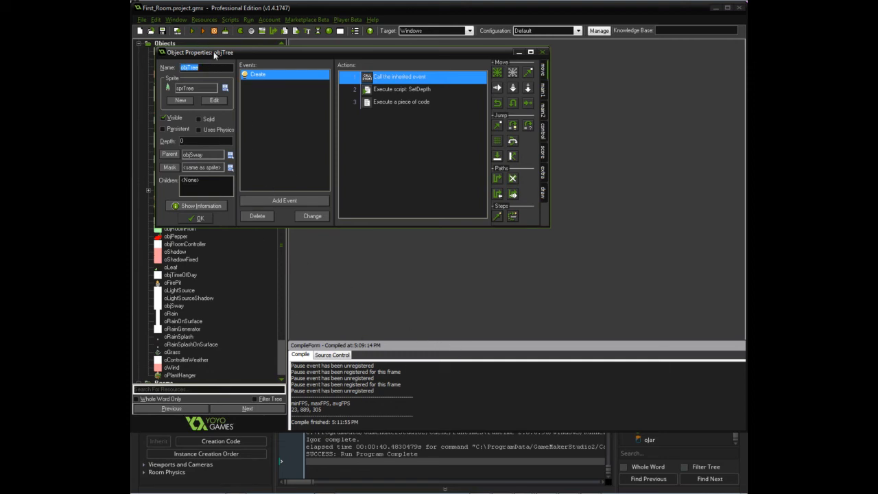
- Compile and launch the game from the toolbar Run button
click(188, 32)
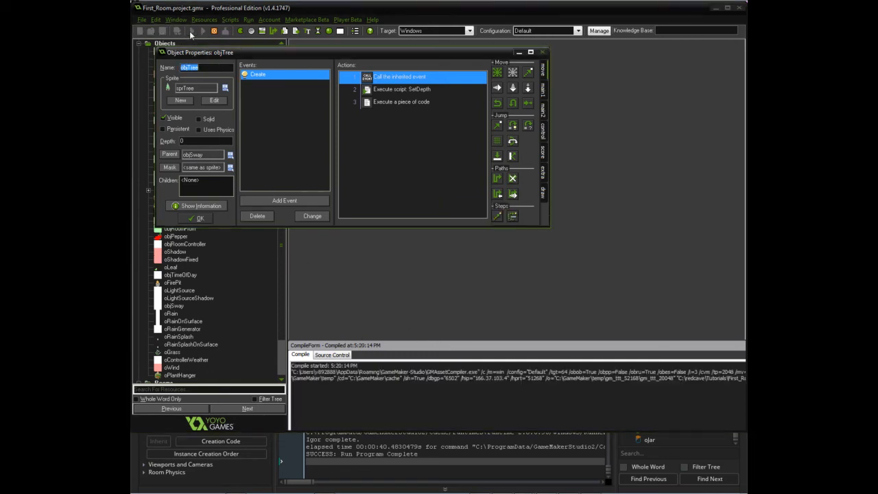
mouse_move(413, 364)
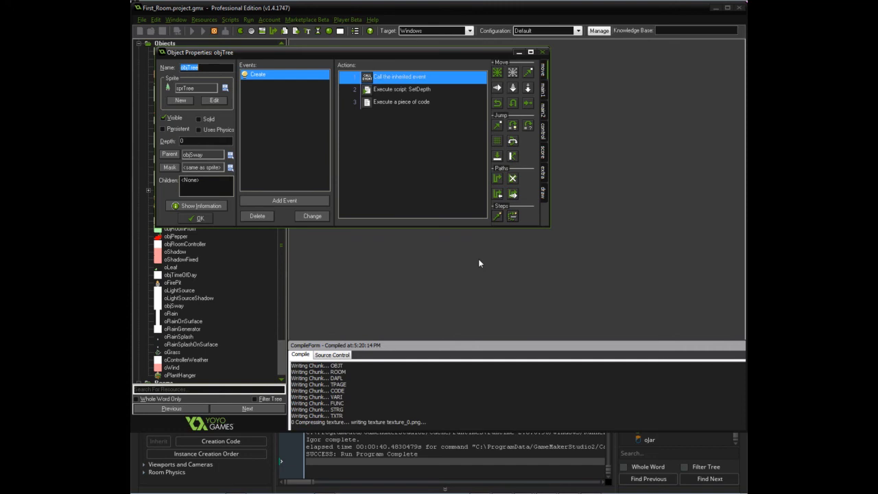
click(193, 34)
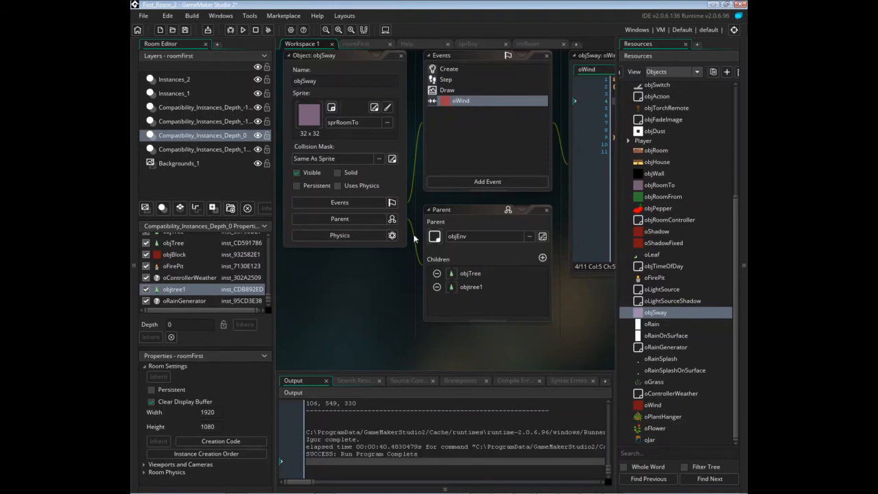
mouse_move(523, 227)
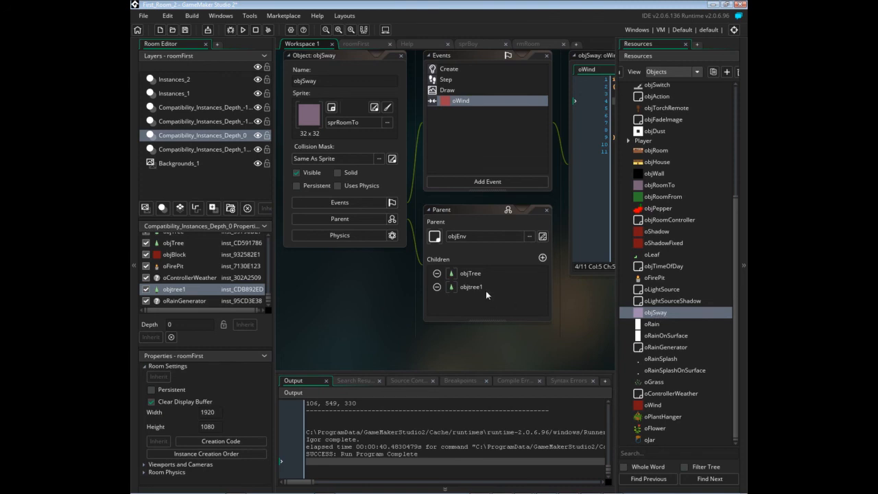
mouse_move(415, 171)
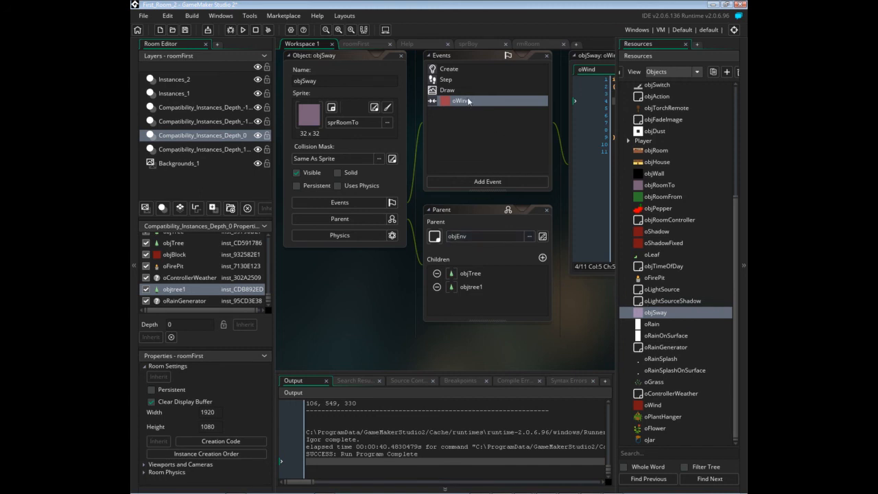
- Bring up the oWind event code of objSway for editing
double_click(450, 68)
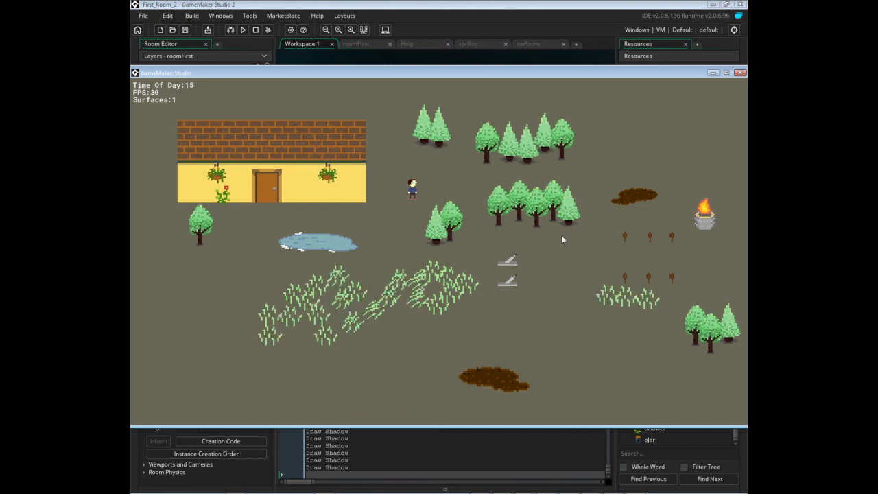
mouse_move(555, 245)
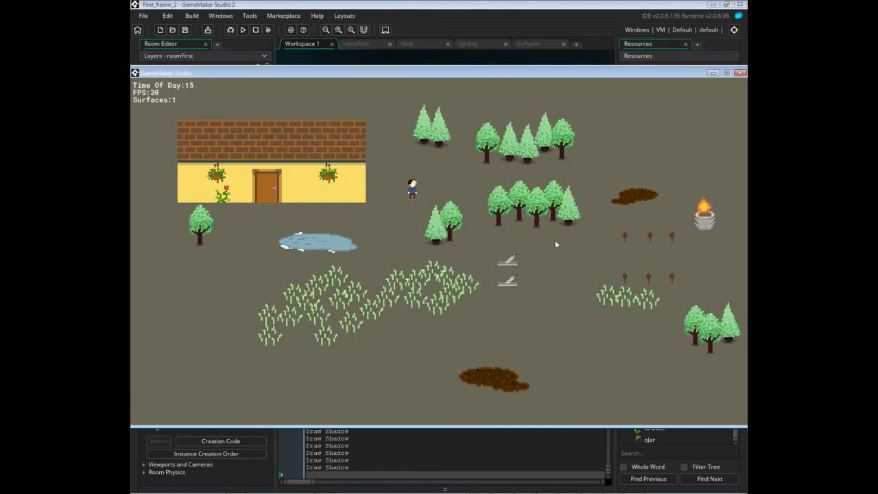